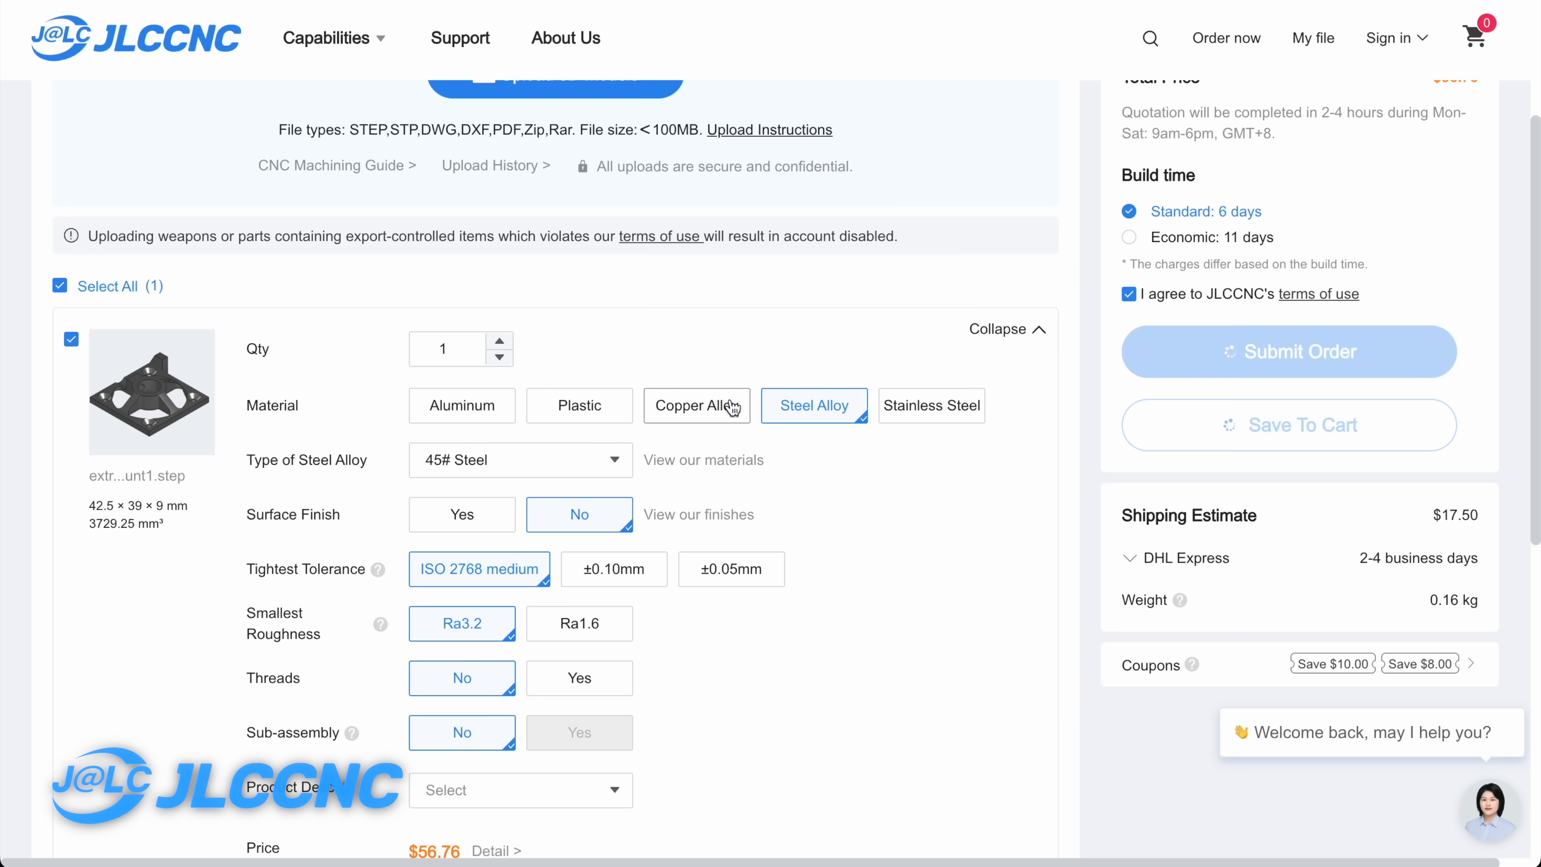
Scroll past the pyvista toolpath cell to the matplotlib 3D G-code plot (G00 red, G01 blue)
left_click(461, 405)
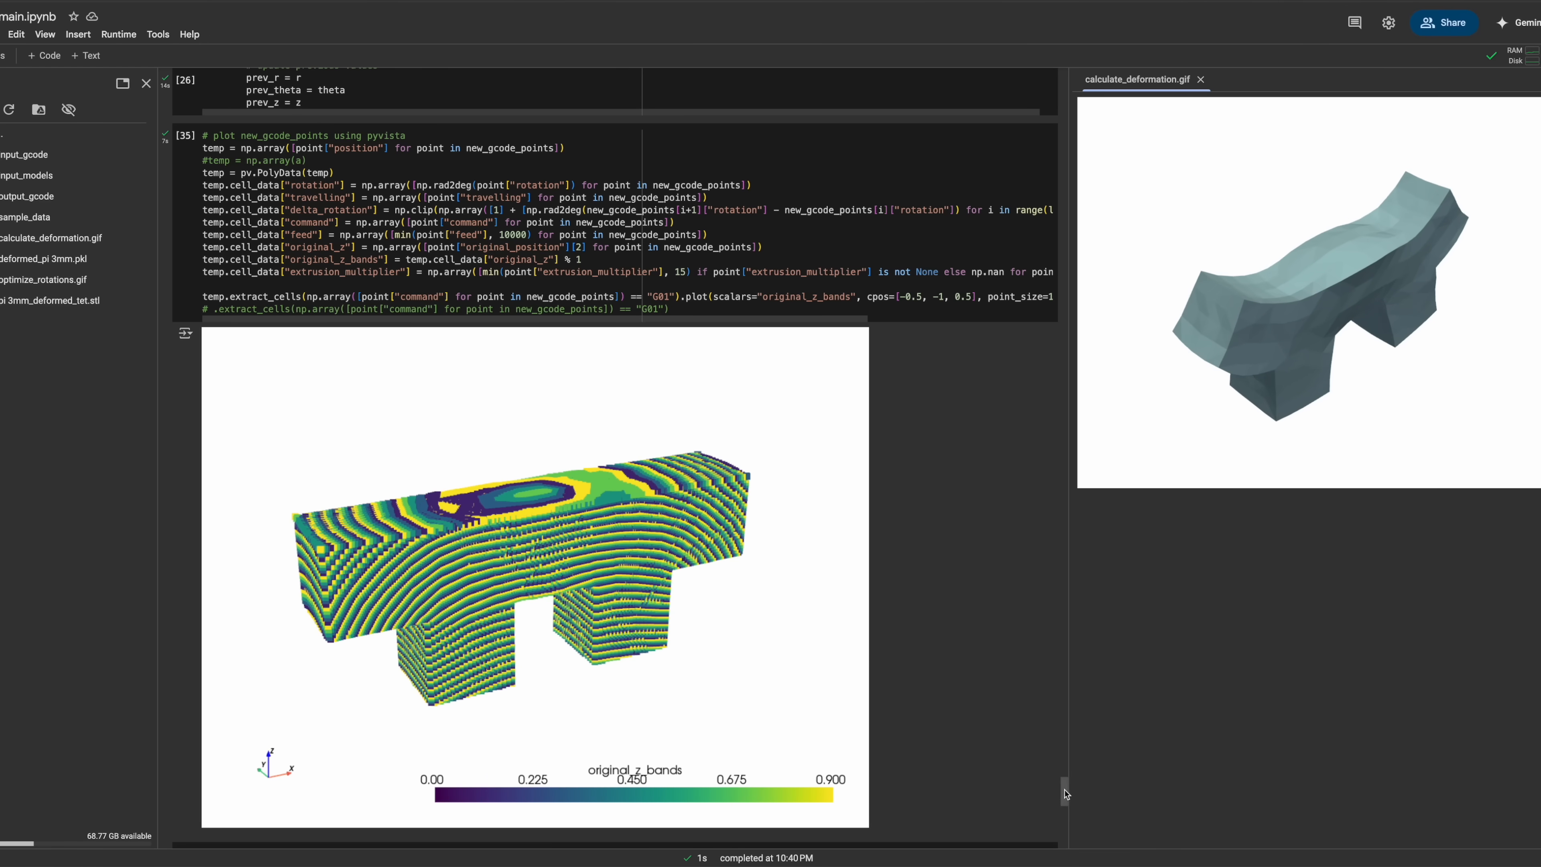
scroll("down", 3)
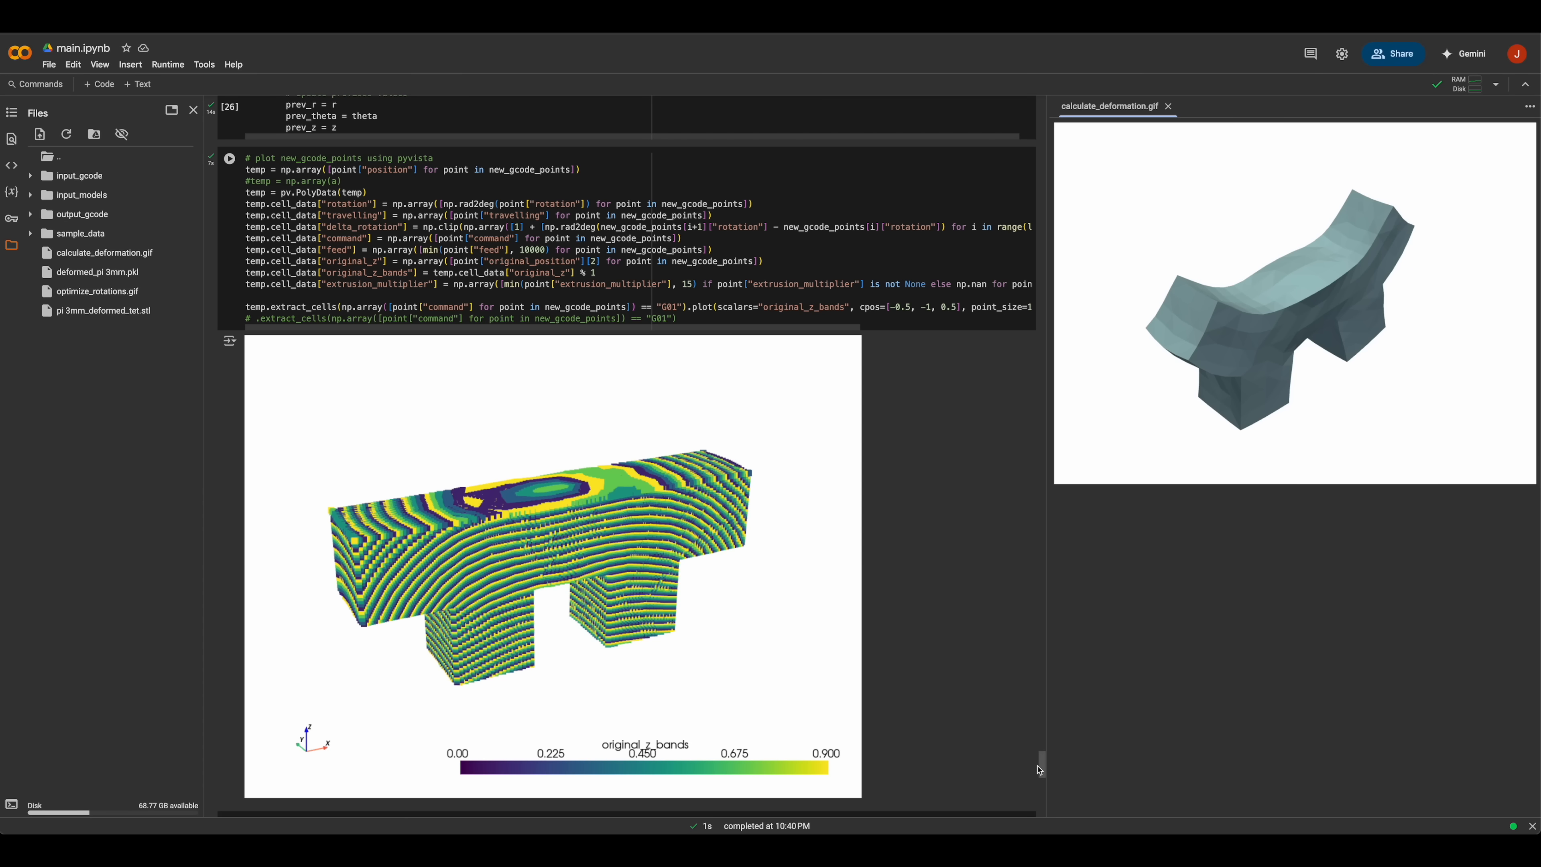
scroll("down", 3)
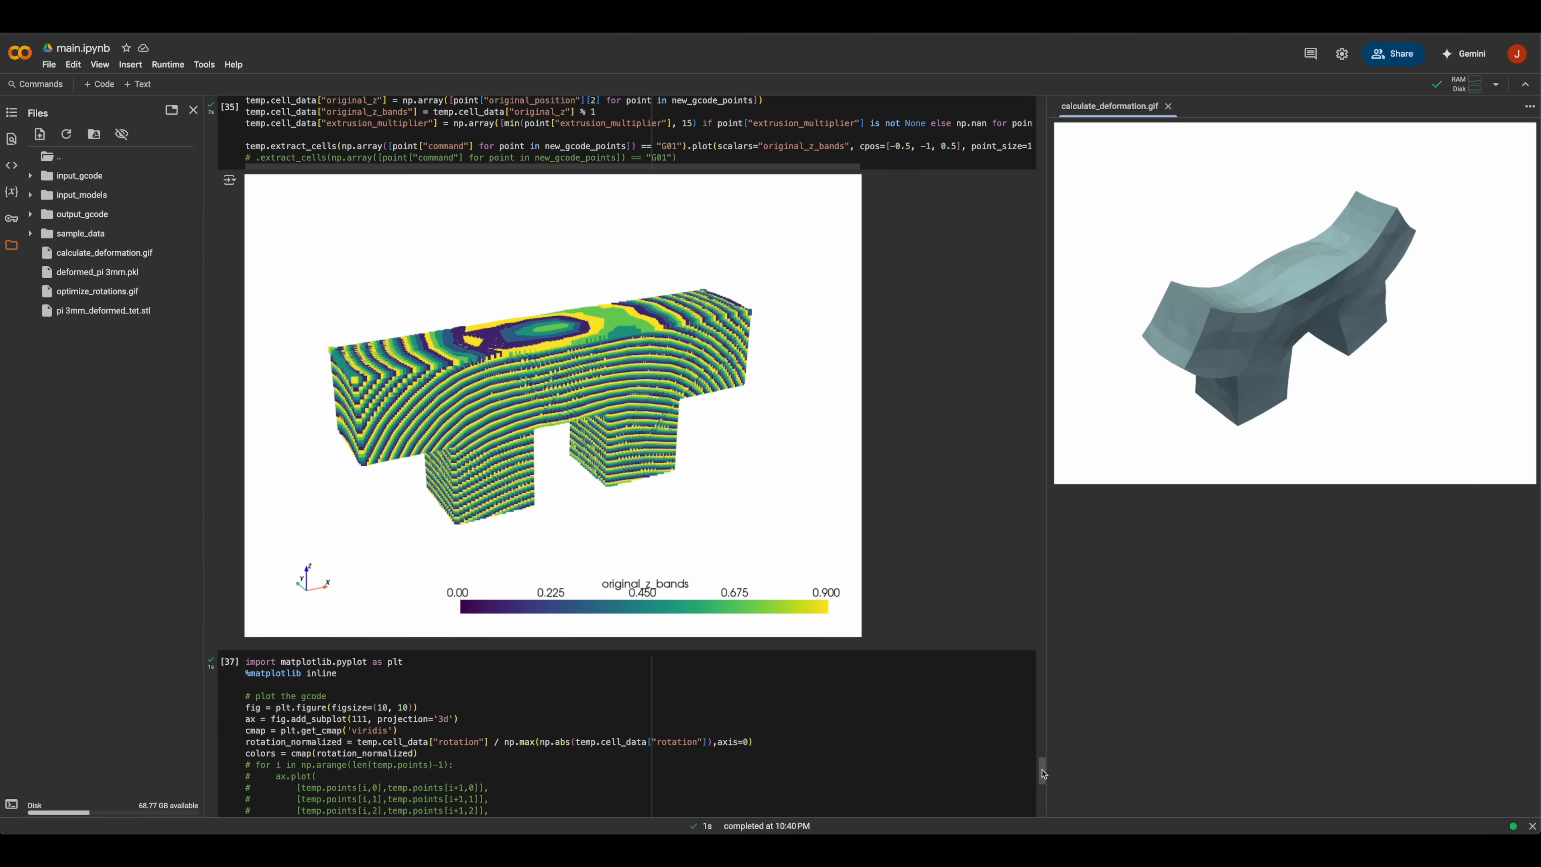
scroll("down", 3)
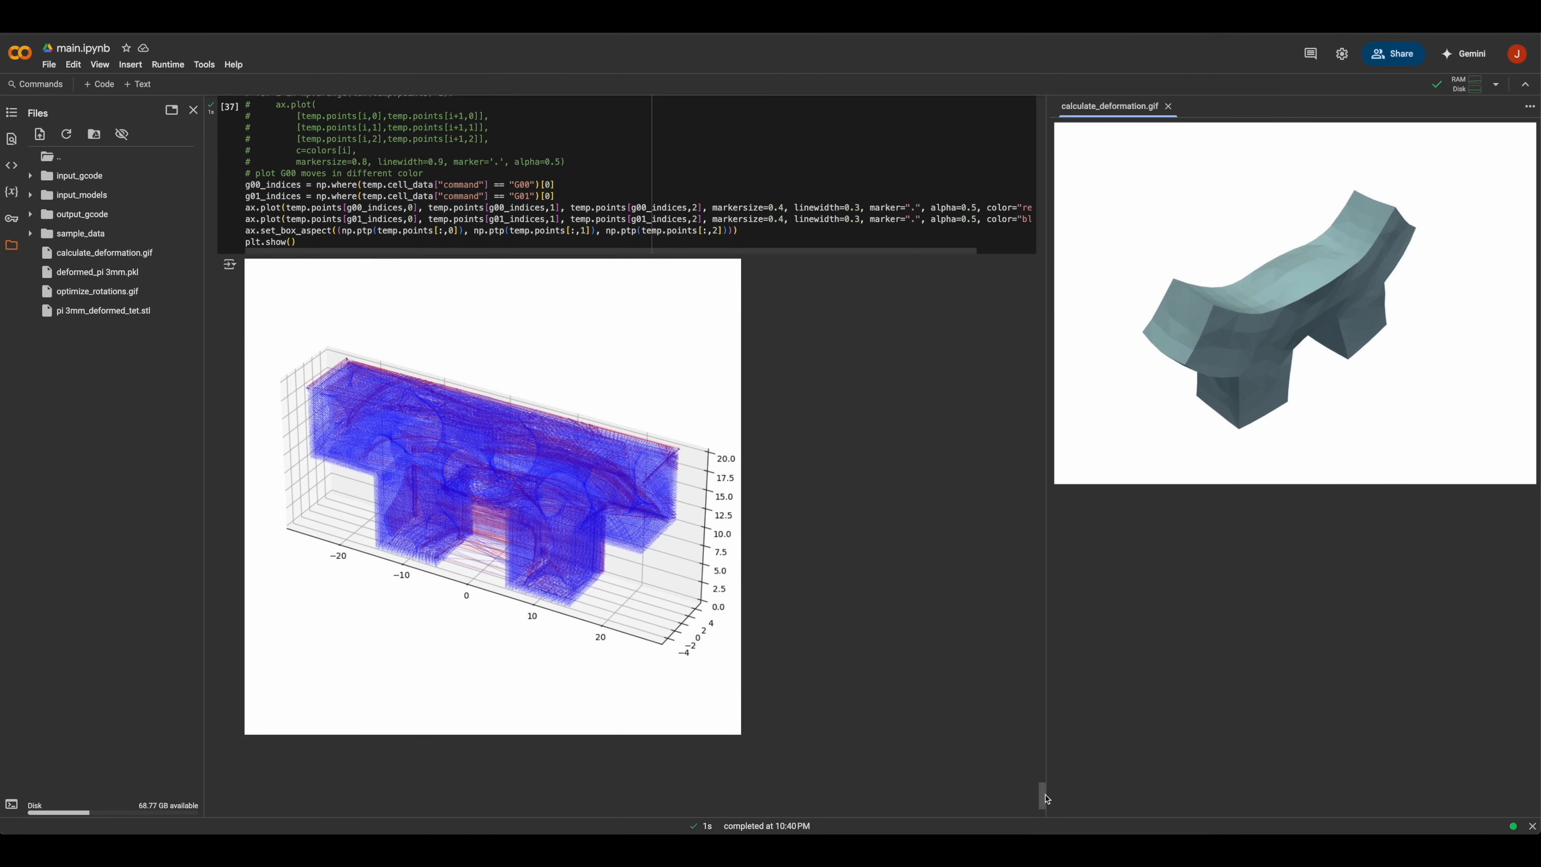